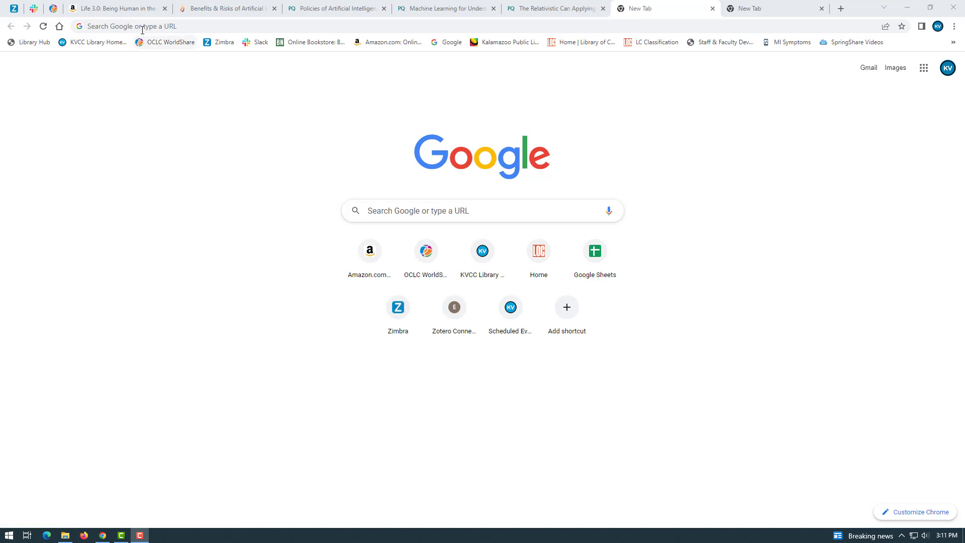
- Go to zotero.org and reach its Log In page
click(142, 26)
text(zotero.org)
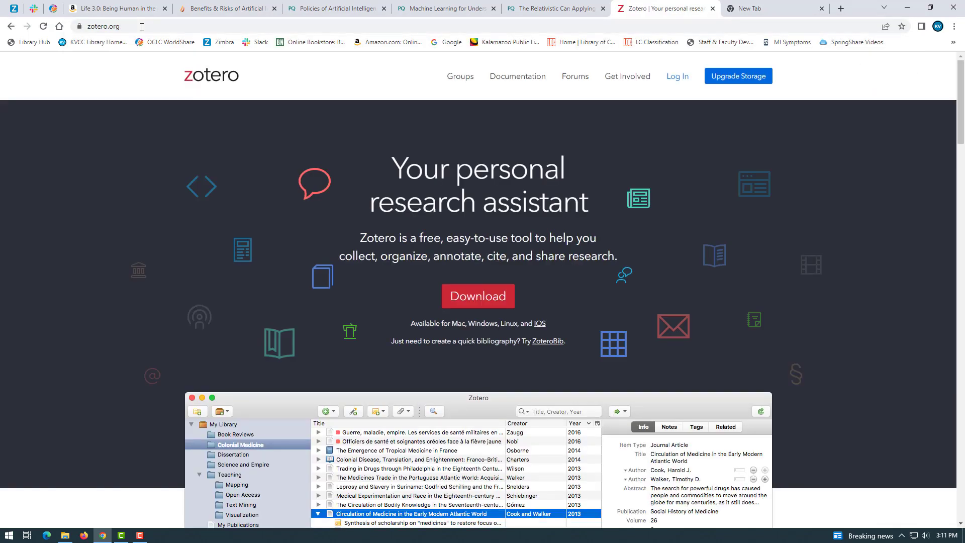
mouse_move(551, 50)
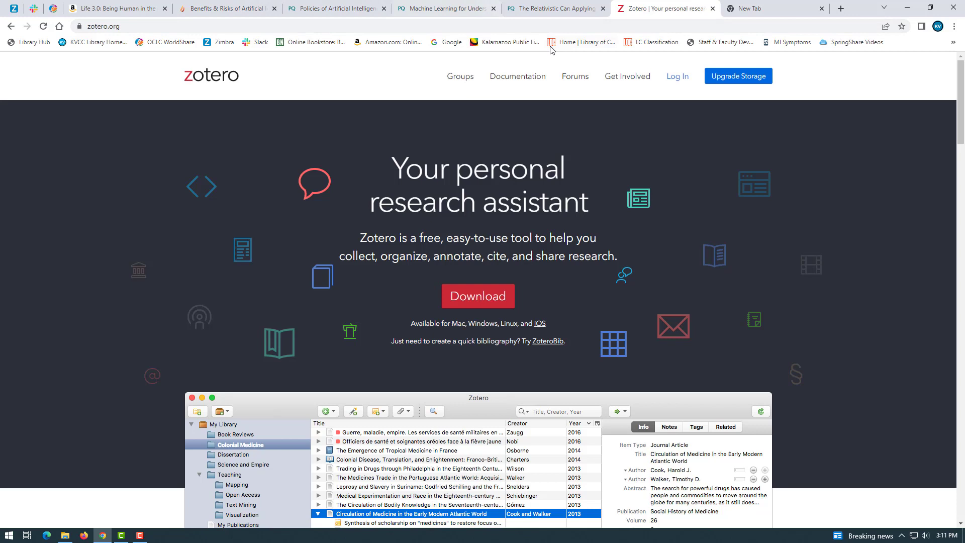
click(676, 76)
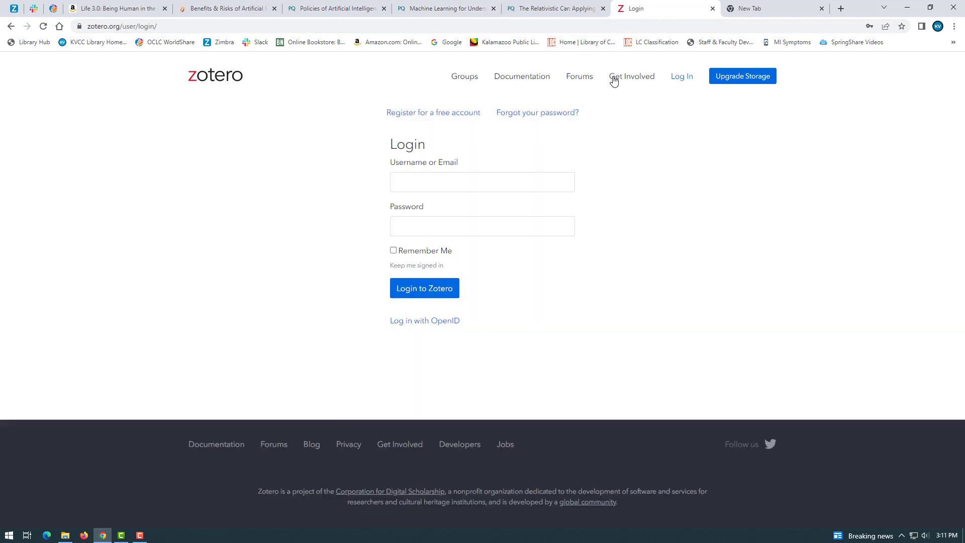
mouse_move(594, 229)
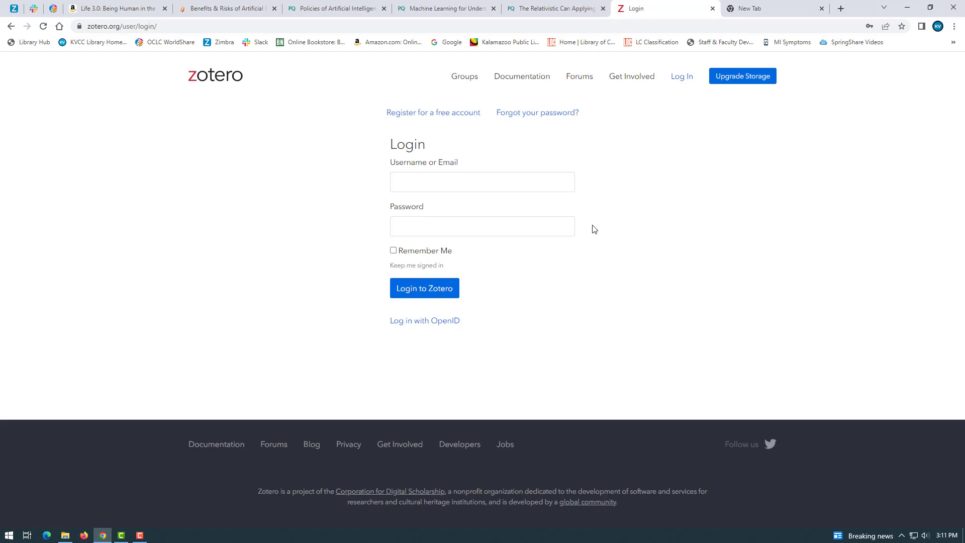
mouse_move(634, 188)
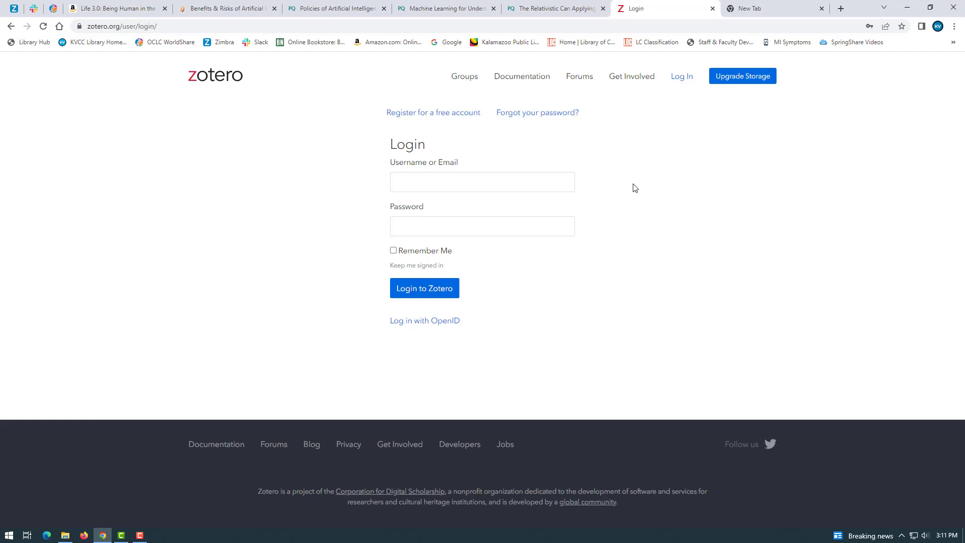
mouse_move(429, 141)
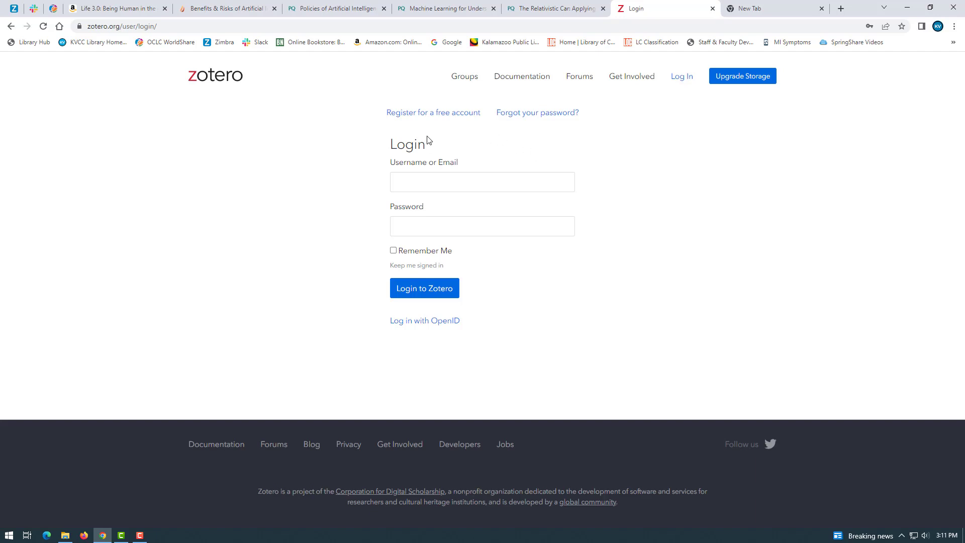
- Register a free account as 'BrandNewUser', pass the reCAPTCHA image challenge, and submit
click(432, 112)
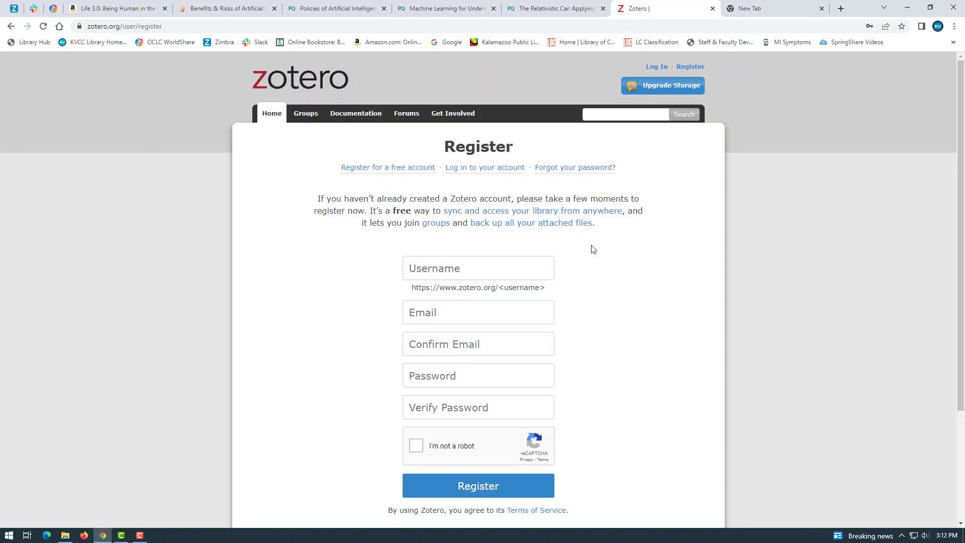
text(BrandNewUser)
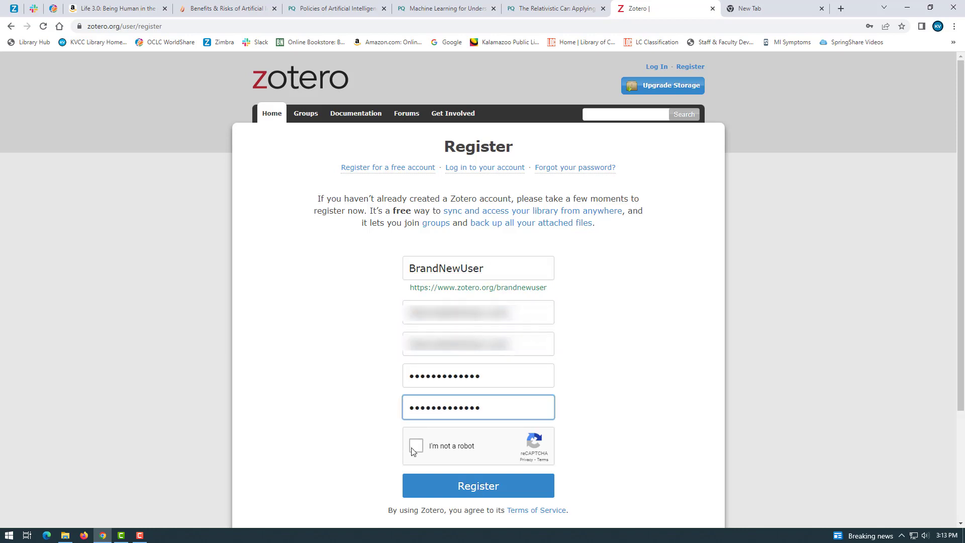
click(415, 445)
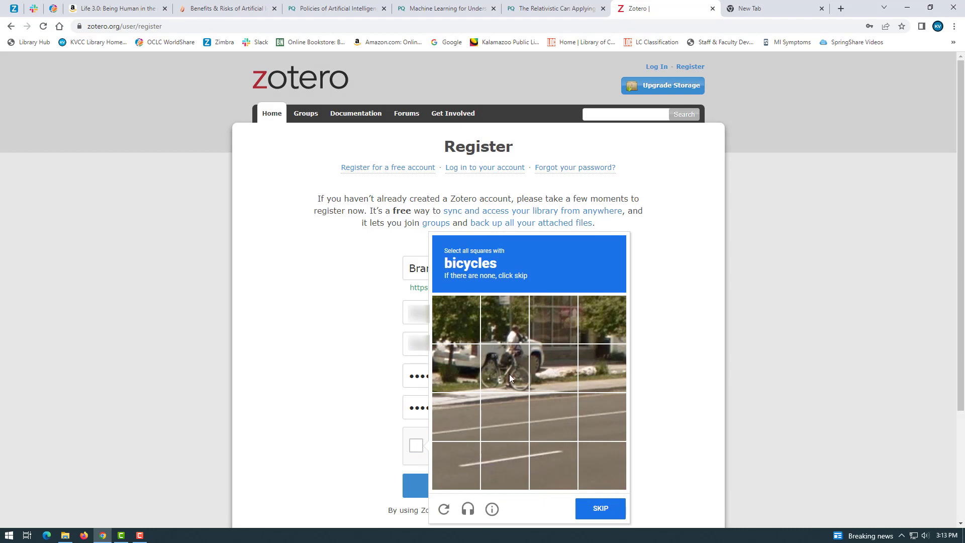
click(599, 509)
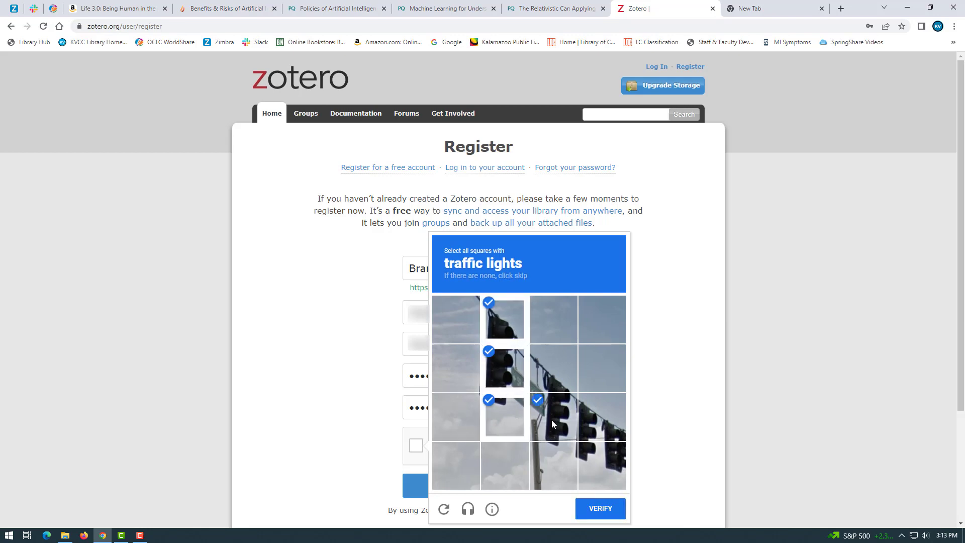
click(599, 508)
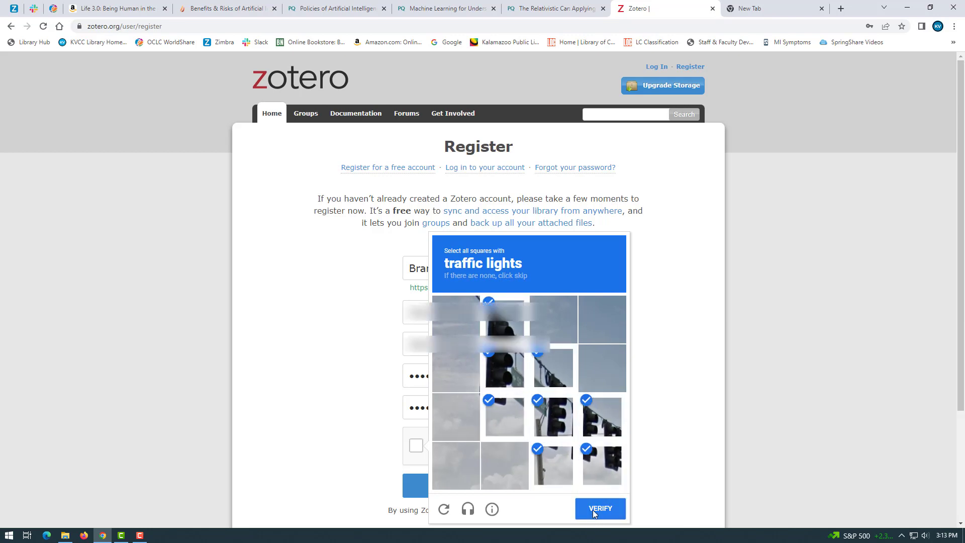
click(599, 509)
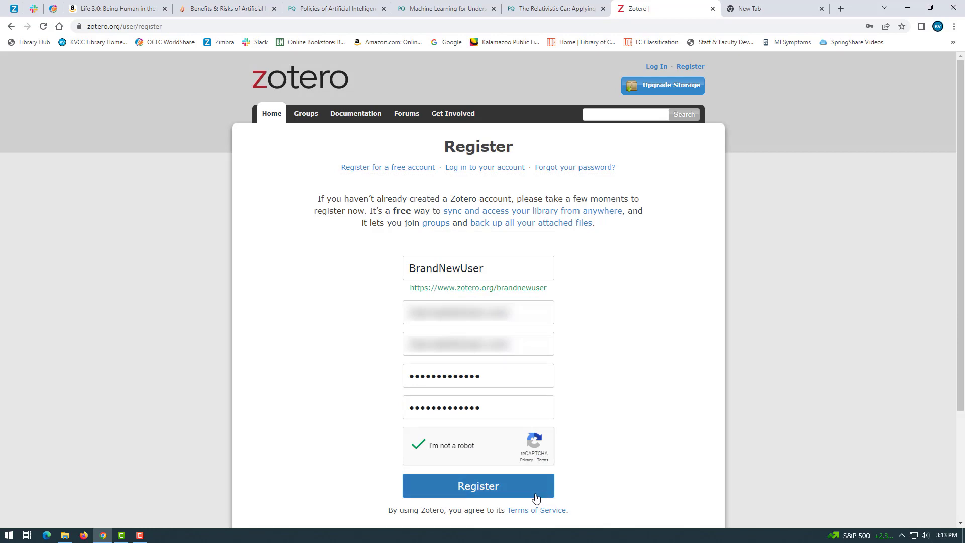
click(477, 485)
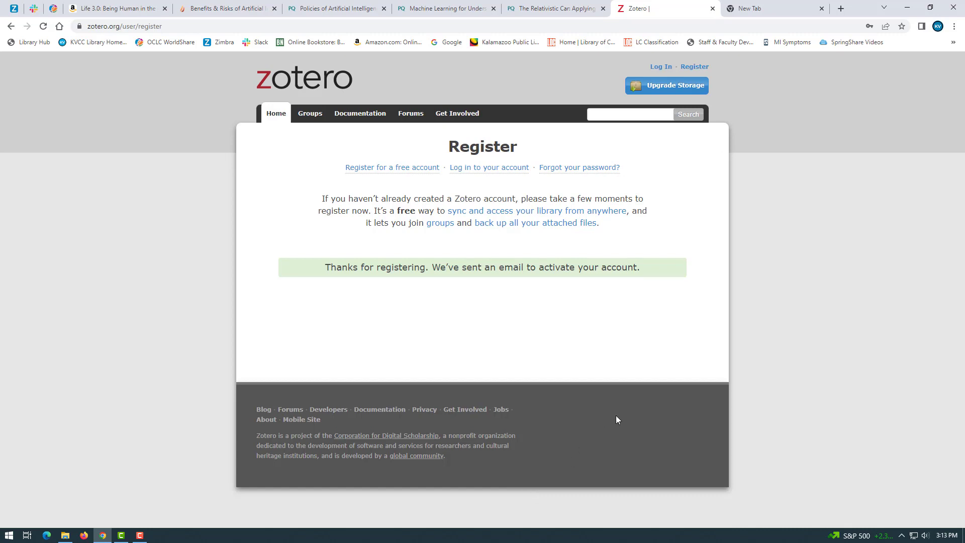
mouse_move(656, 380)
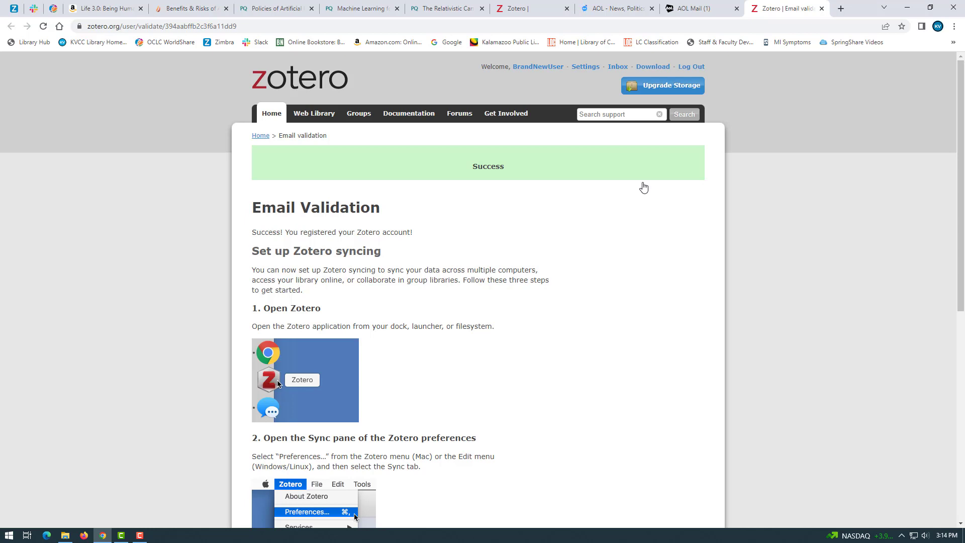
mouse_move(668, 74)
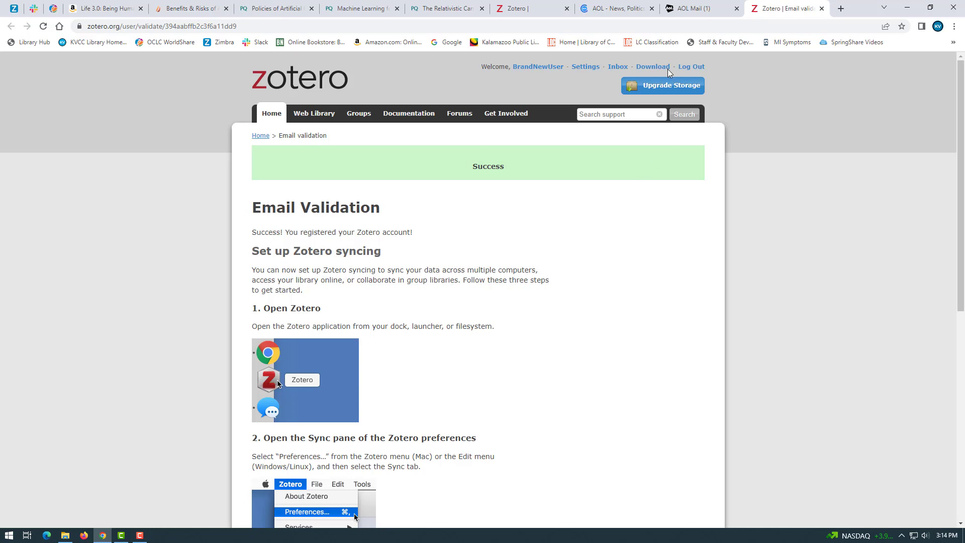
mouse_move(652, 66)
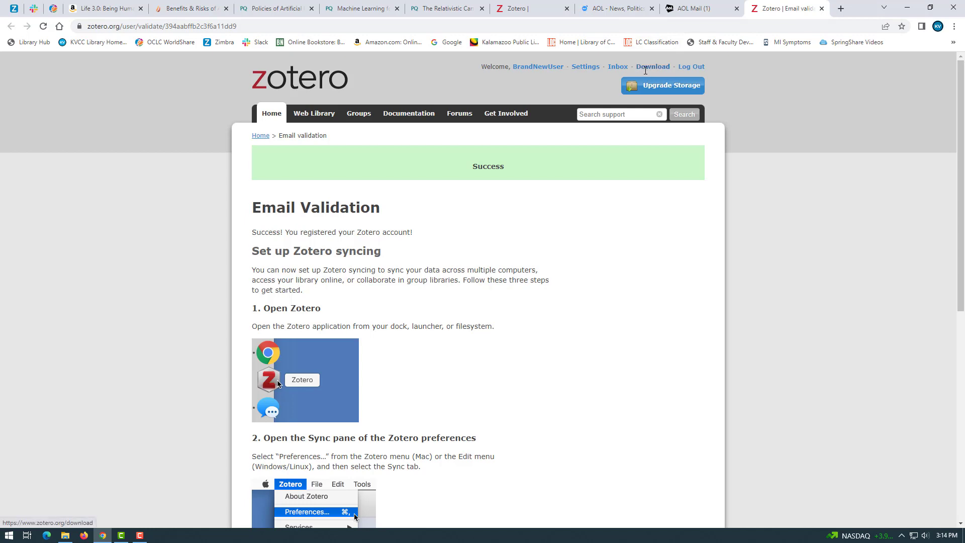
- After email validation succeeds, go to Zotero's Downloads page
click(652, 66)
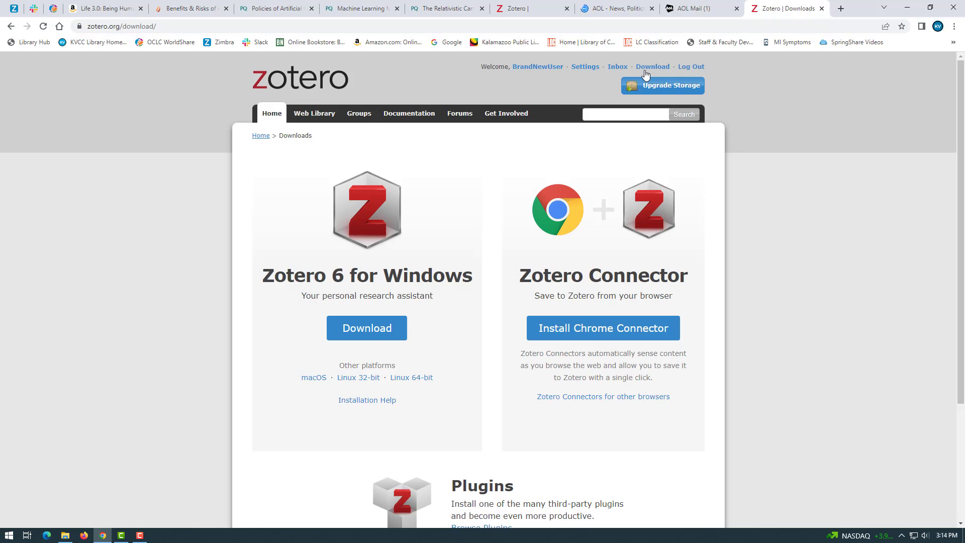
mouse_move(644, 319)
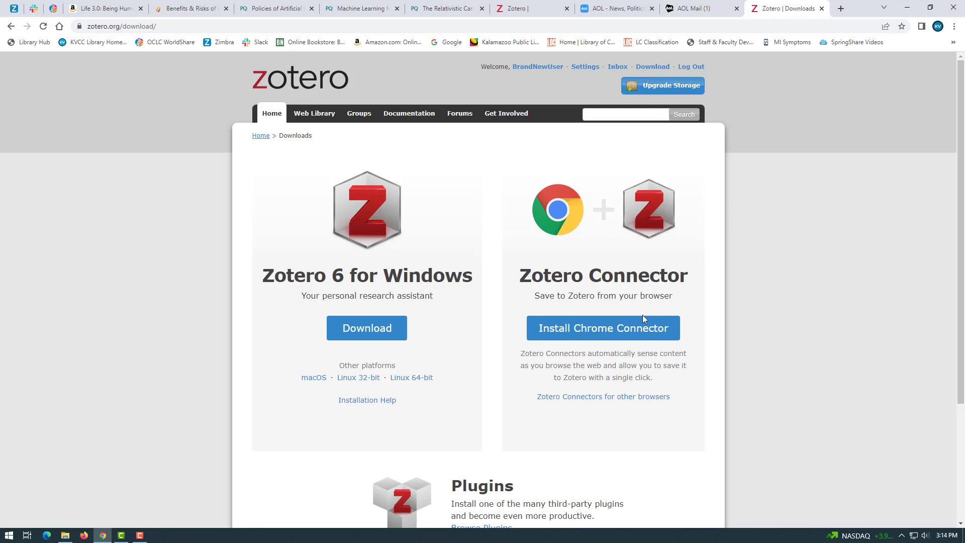
- Install the Zotero Connector extension from the Chrome Web Store and confirm adding it
click(602, 328)
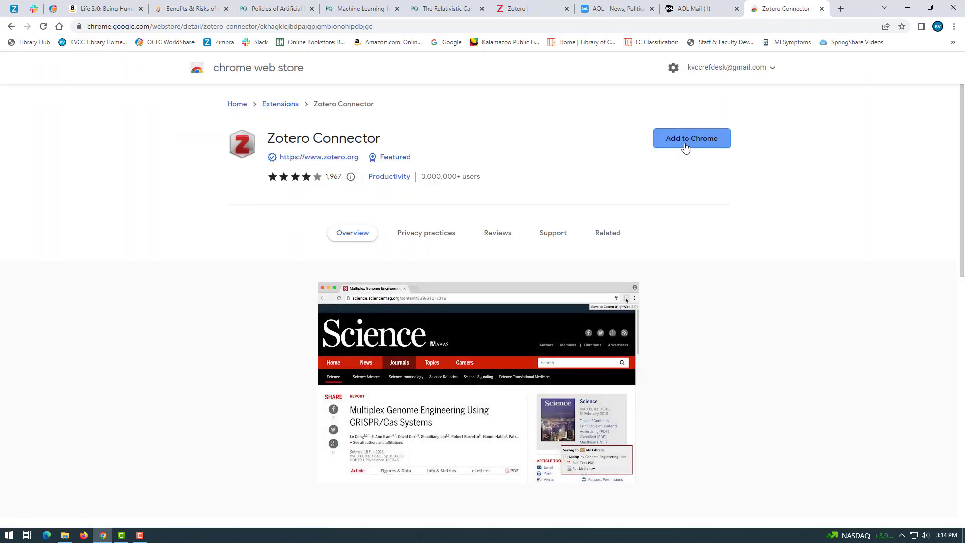
click(692, 138)
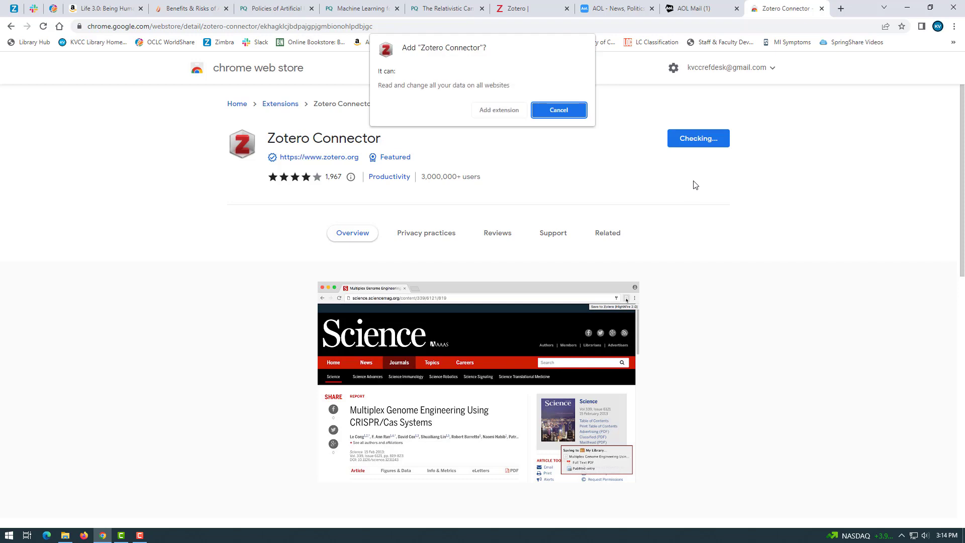
mouse_move(542, 125)
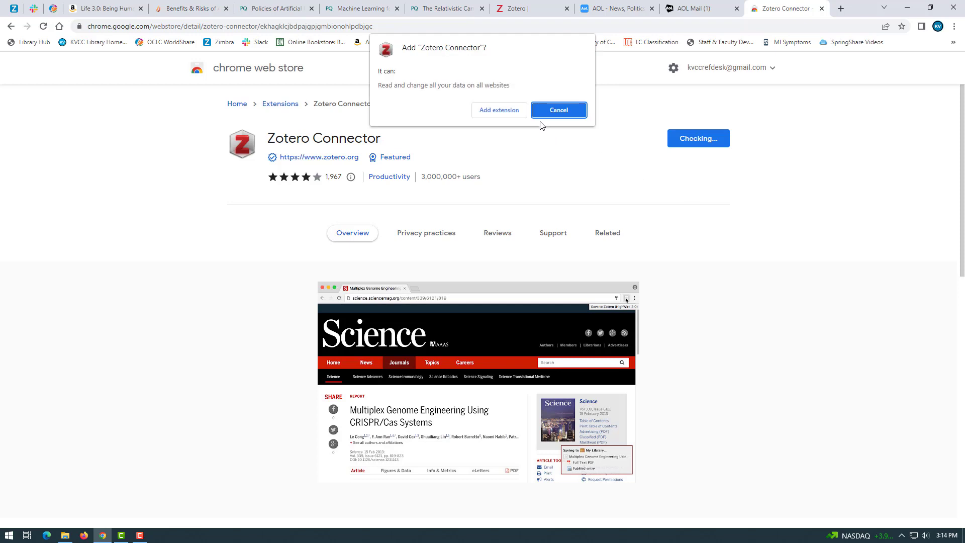
click(557, 110)
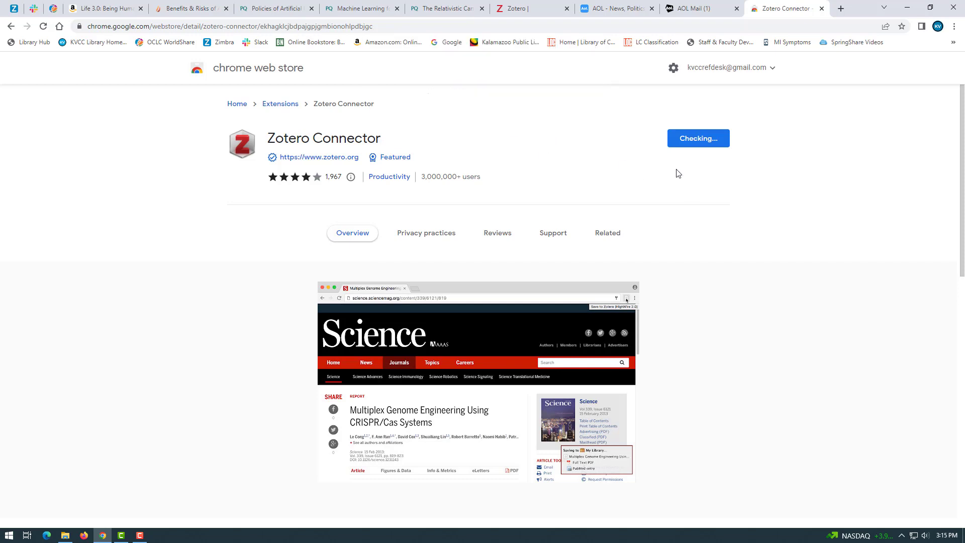
click(607, 232)
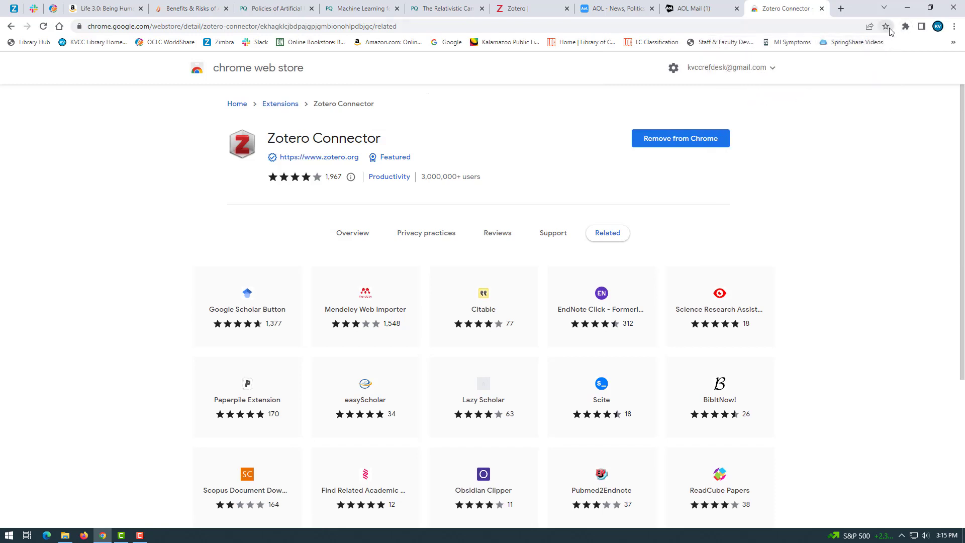
click(839, 8)
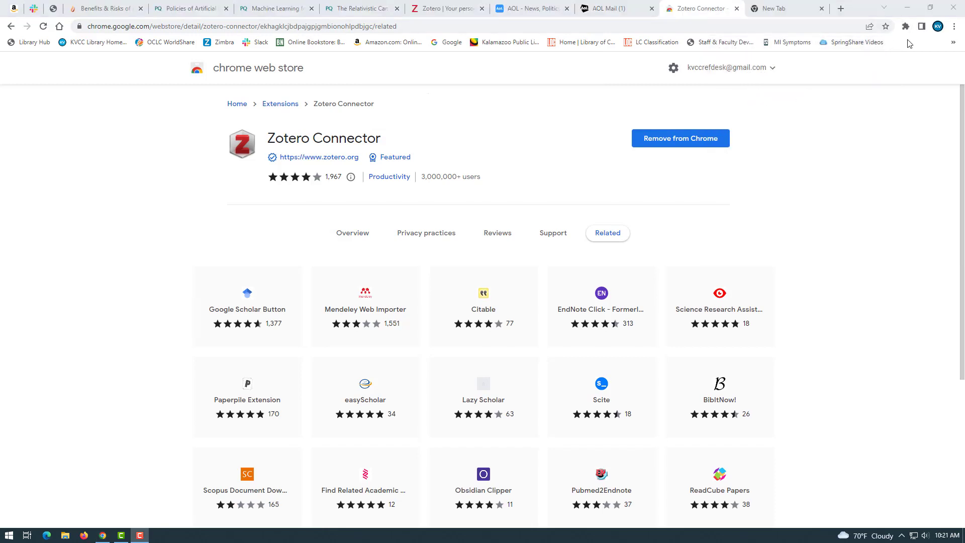
- Pin Zotero Connector from the Extensions menu and view it on the ProQuest EU AI policies article
click(769, 8)
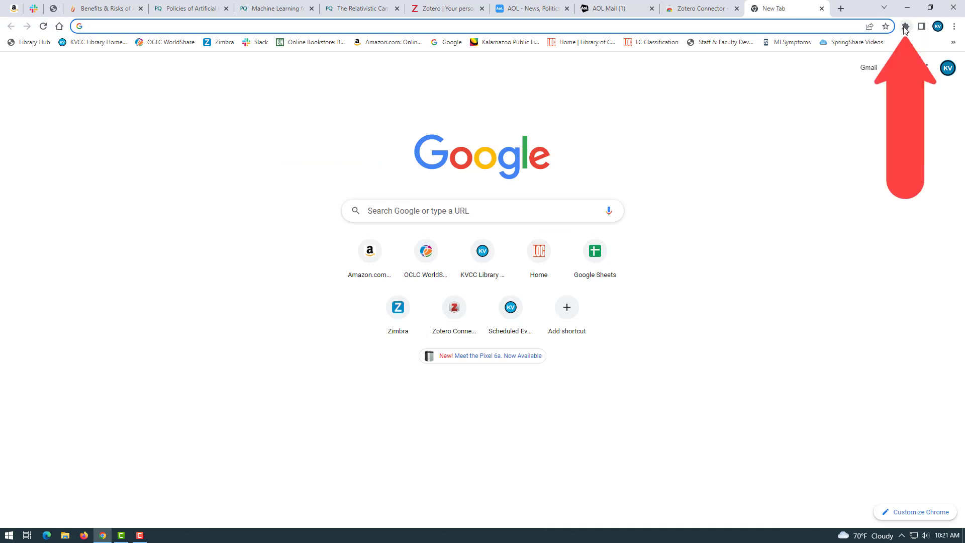
click(904, 26)
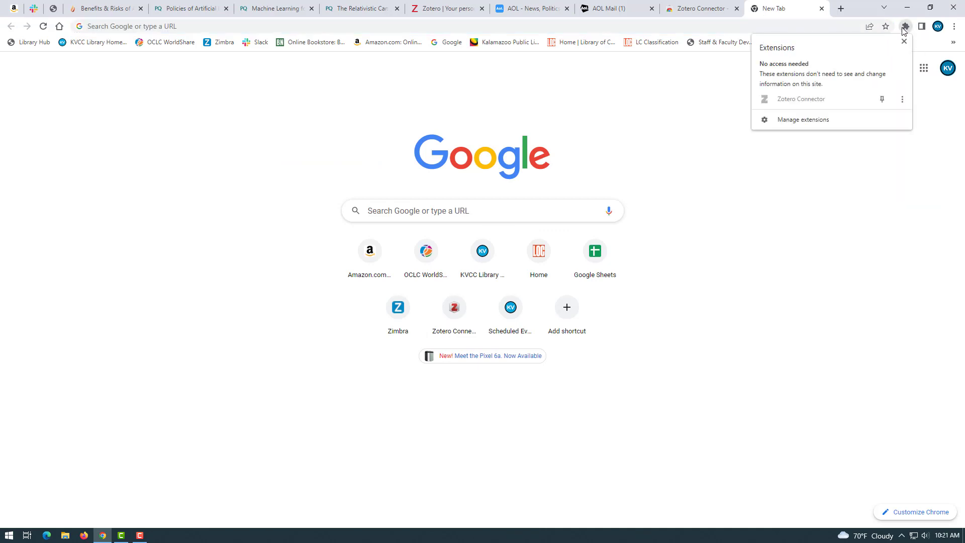
mouse_move(830, 110)
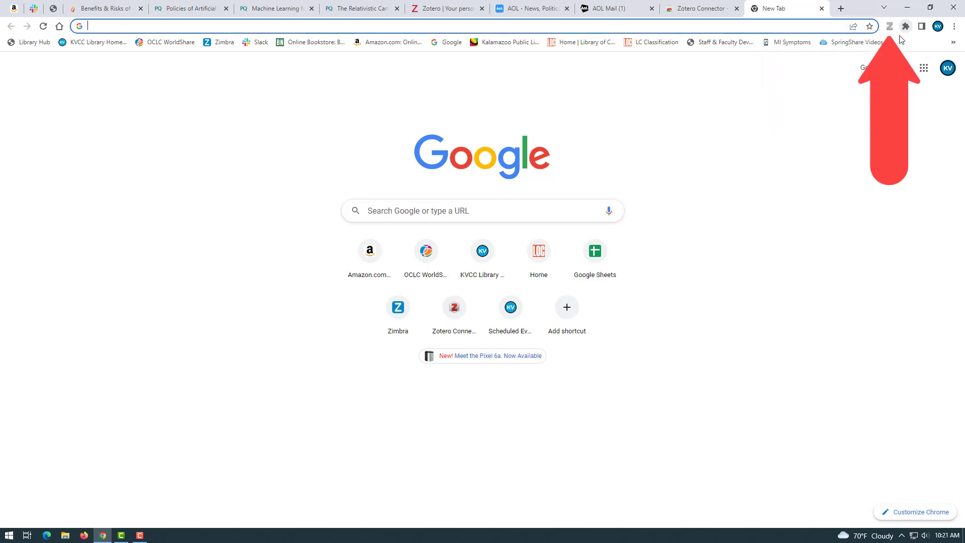
mouse_move(70, 48)
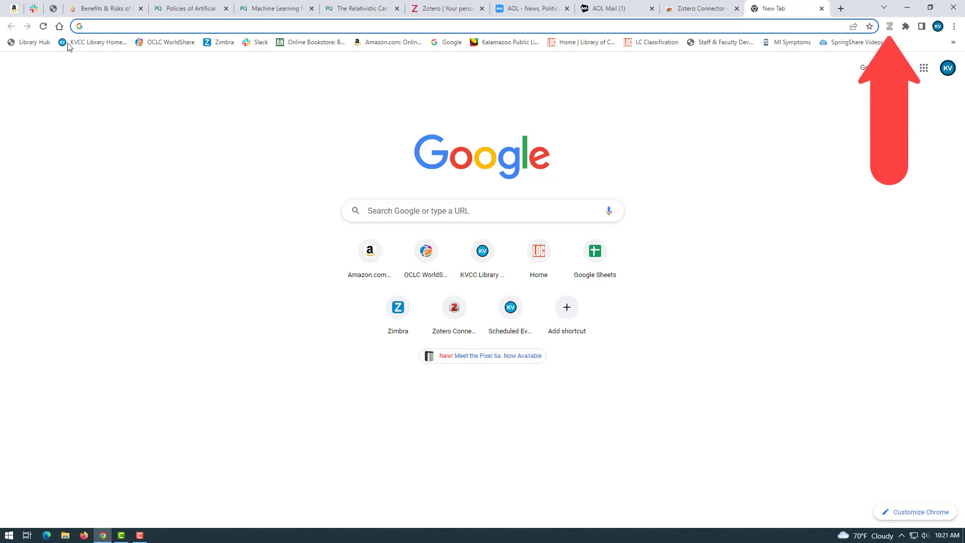
click(104, 8)
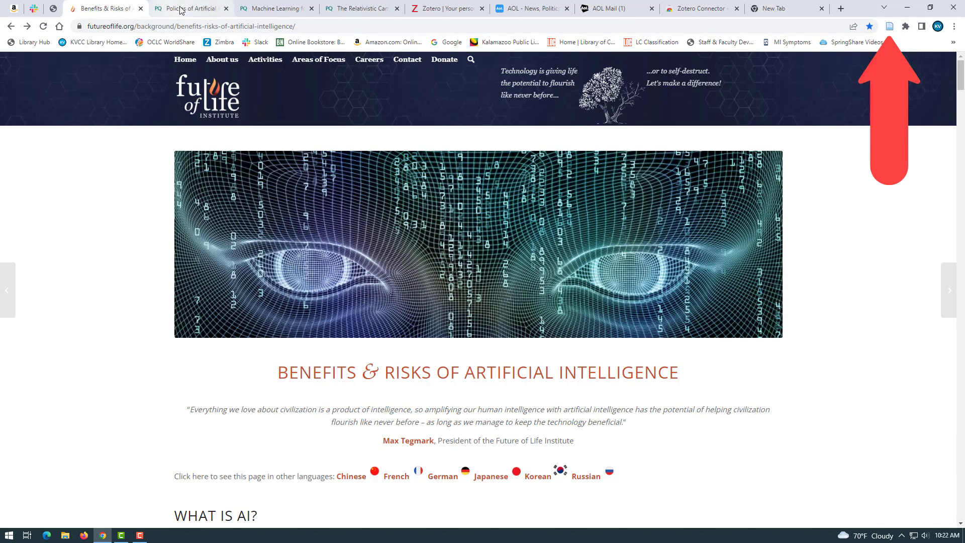
click(188, 8)
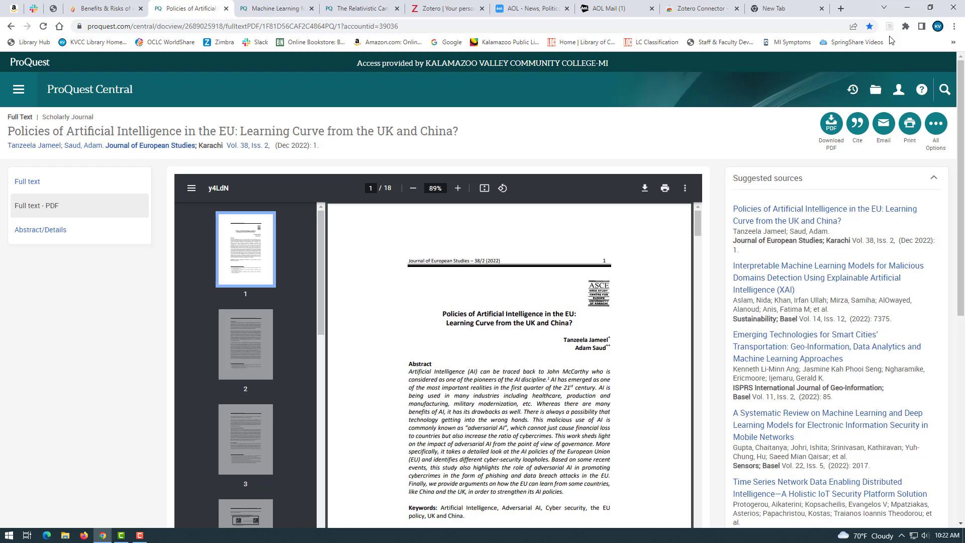
mouse_move(841, 41)
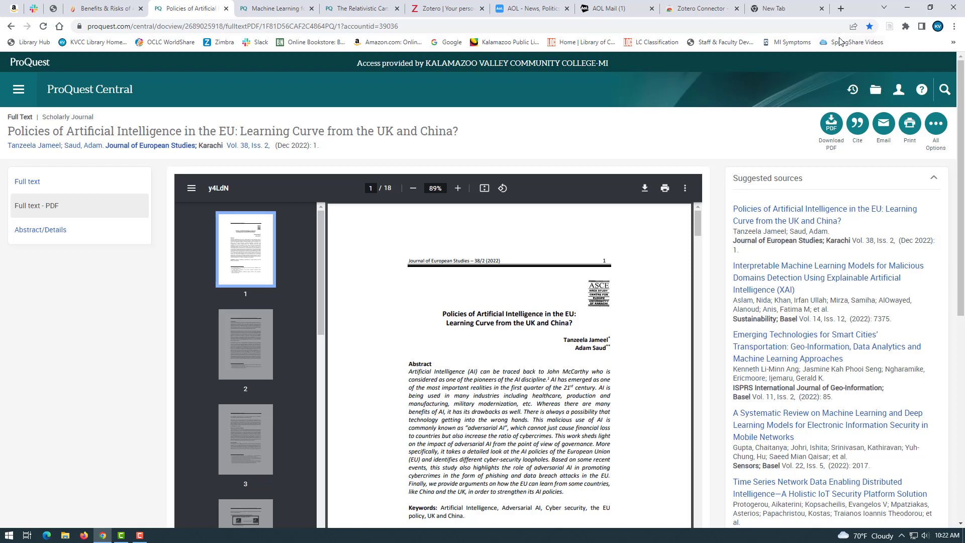
- Switch via the new tab back to the Zotero Connector store page showing it installed
click(782, 8)
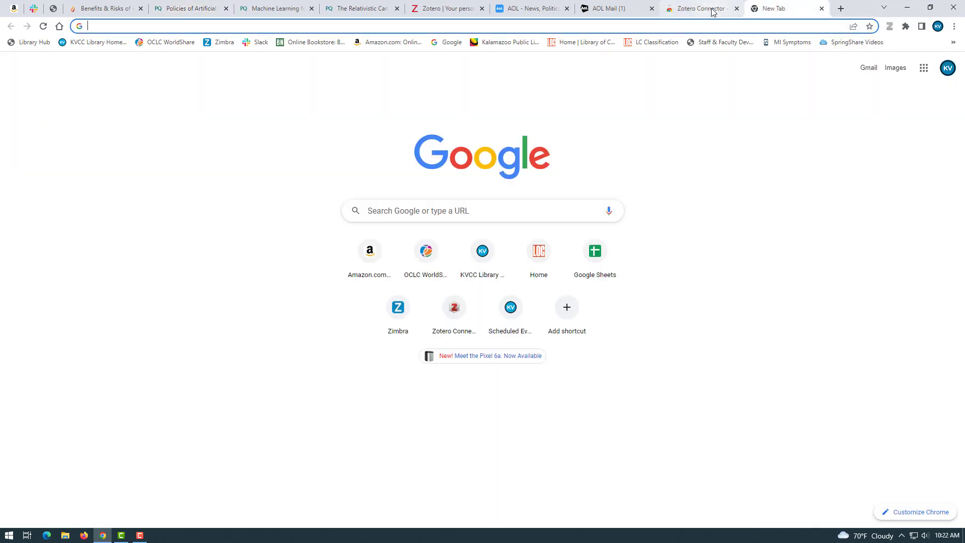
mouse_move(733, 93)
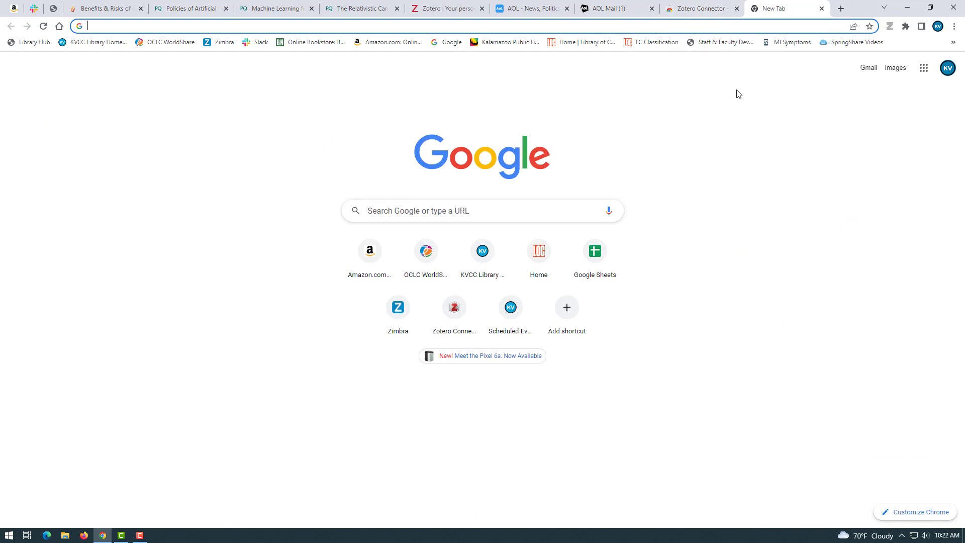
mouse_move(739, 46)
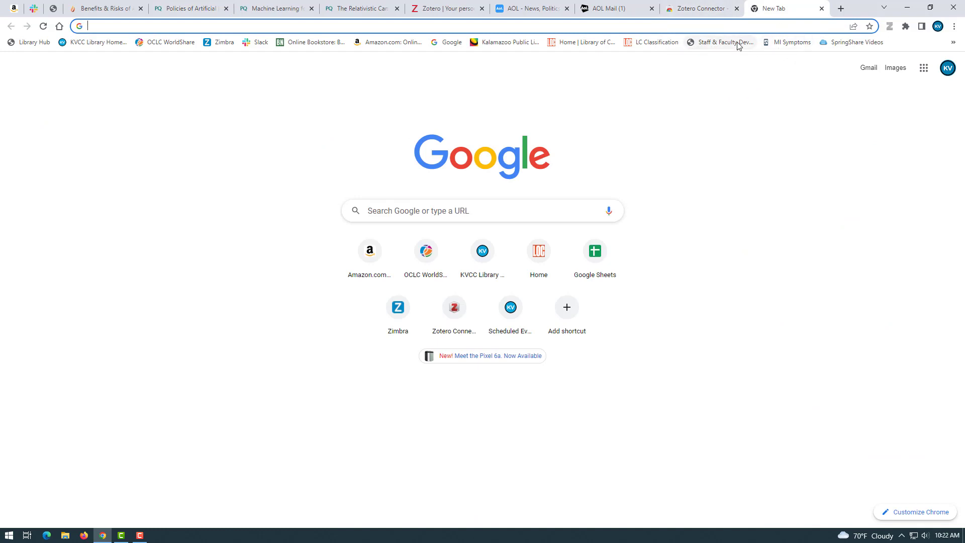
mouse_move(729, 12)
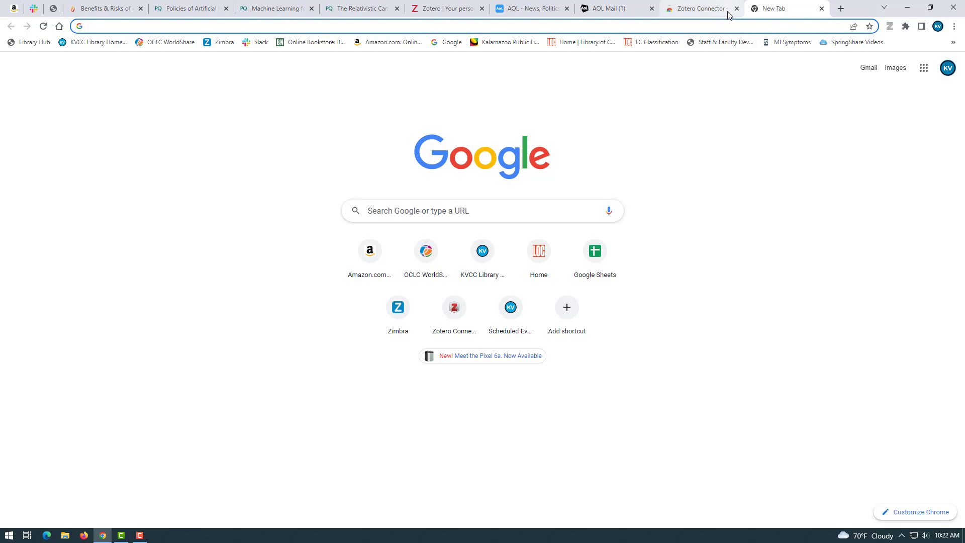
click(698, 8)
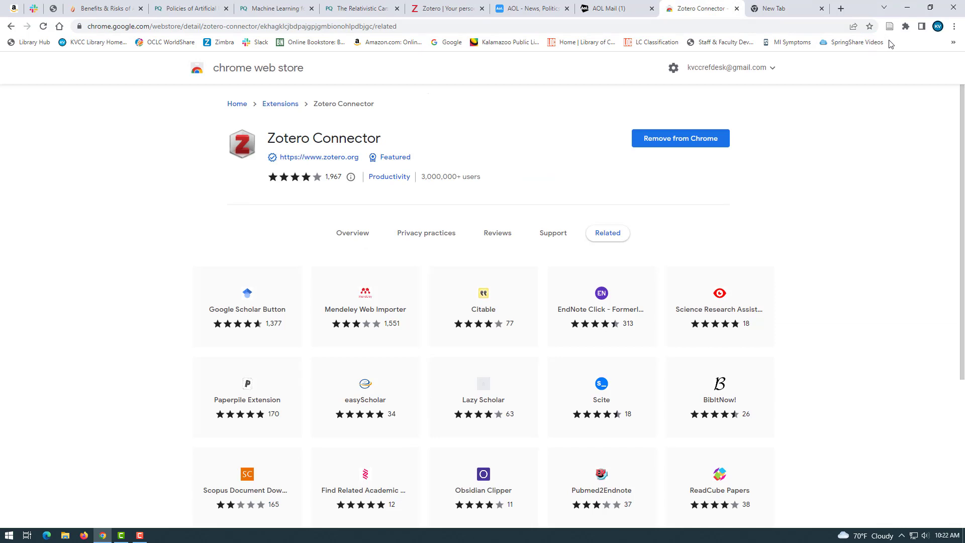
mouse_move(770, 49)
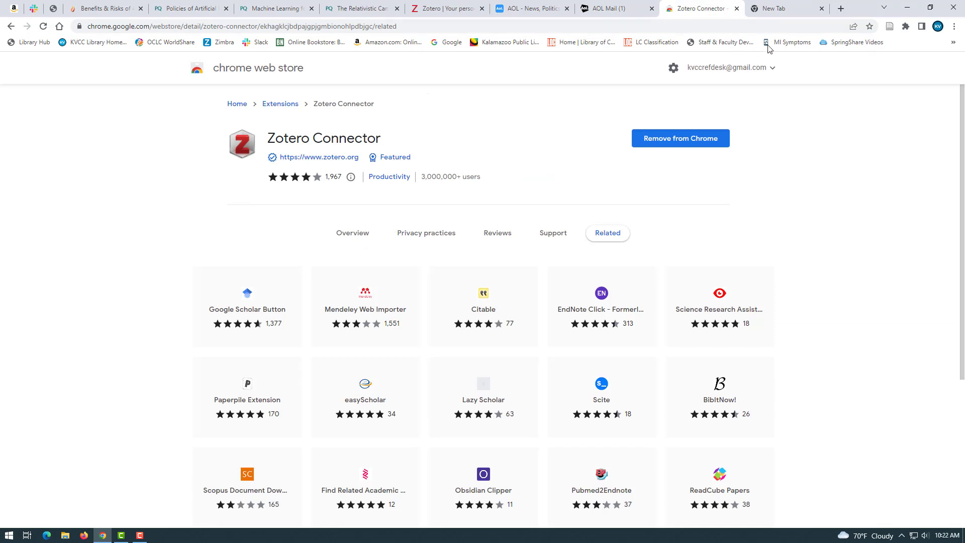
mouse_move(889, 49)
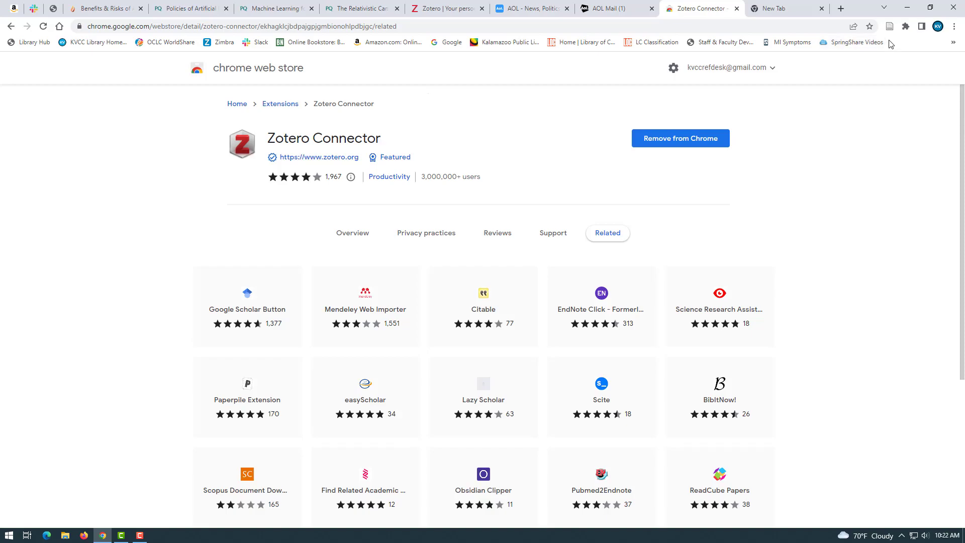